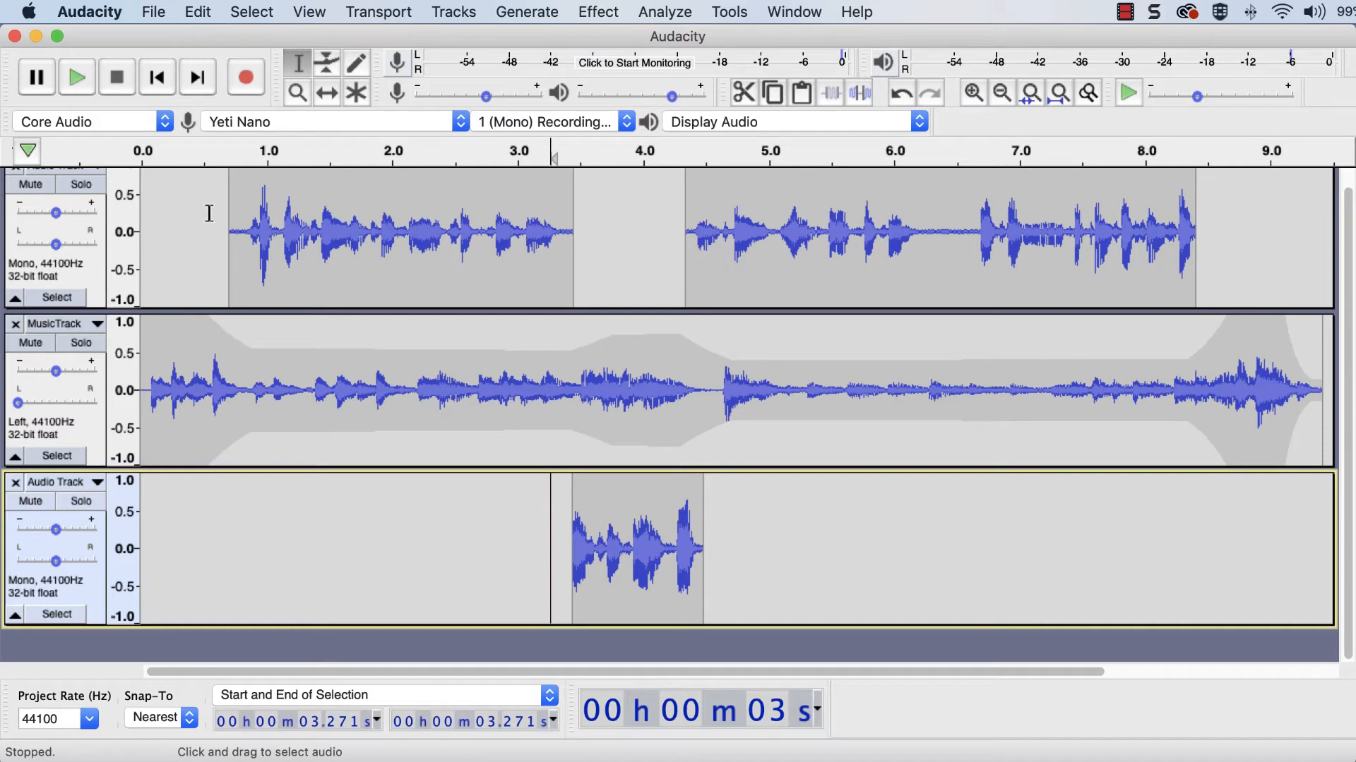
Start saving the untitled three-track project, dismissing the project-file warning
click(153, 11)
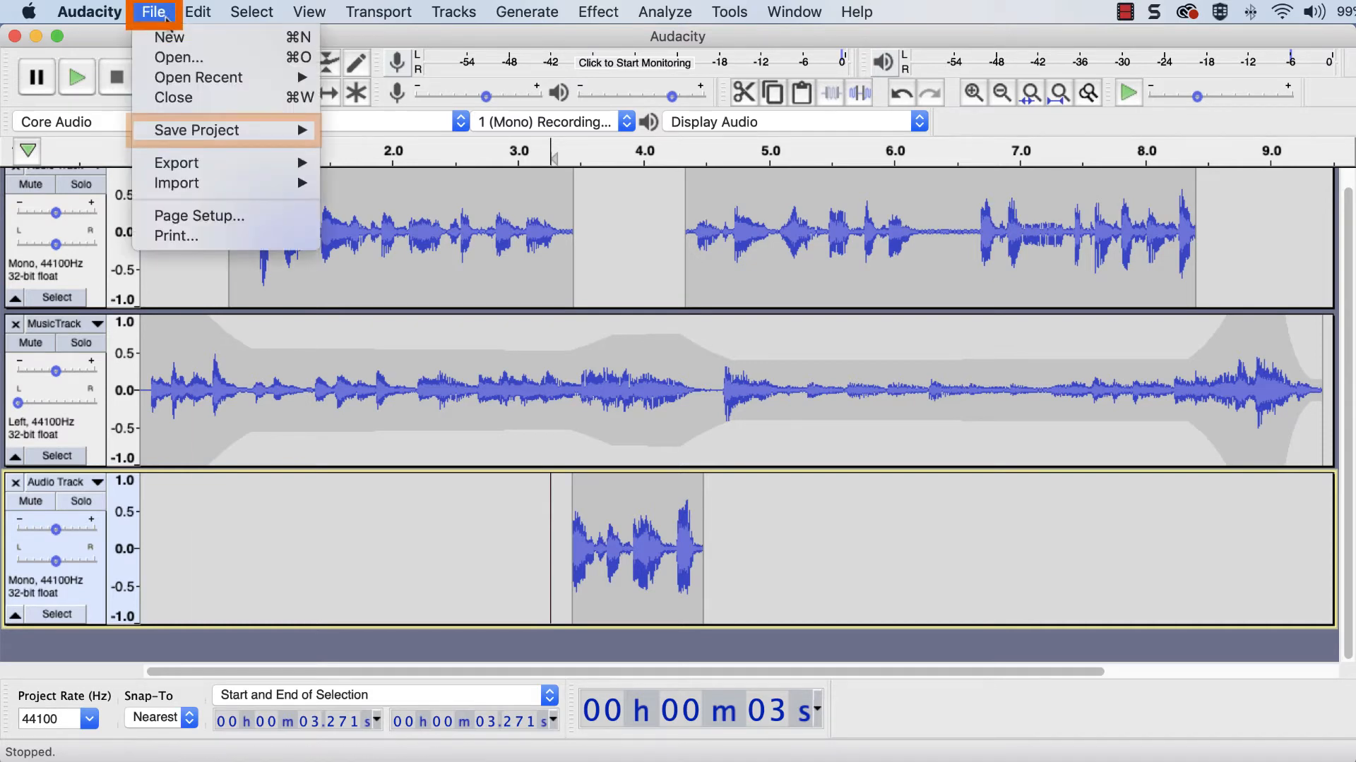
mouse_move(199, 130)
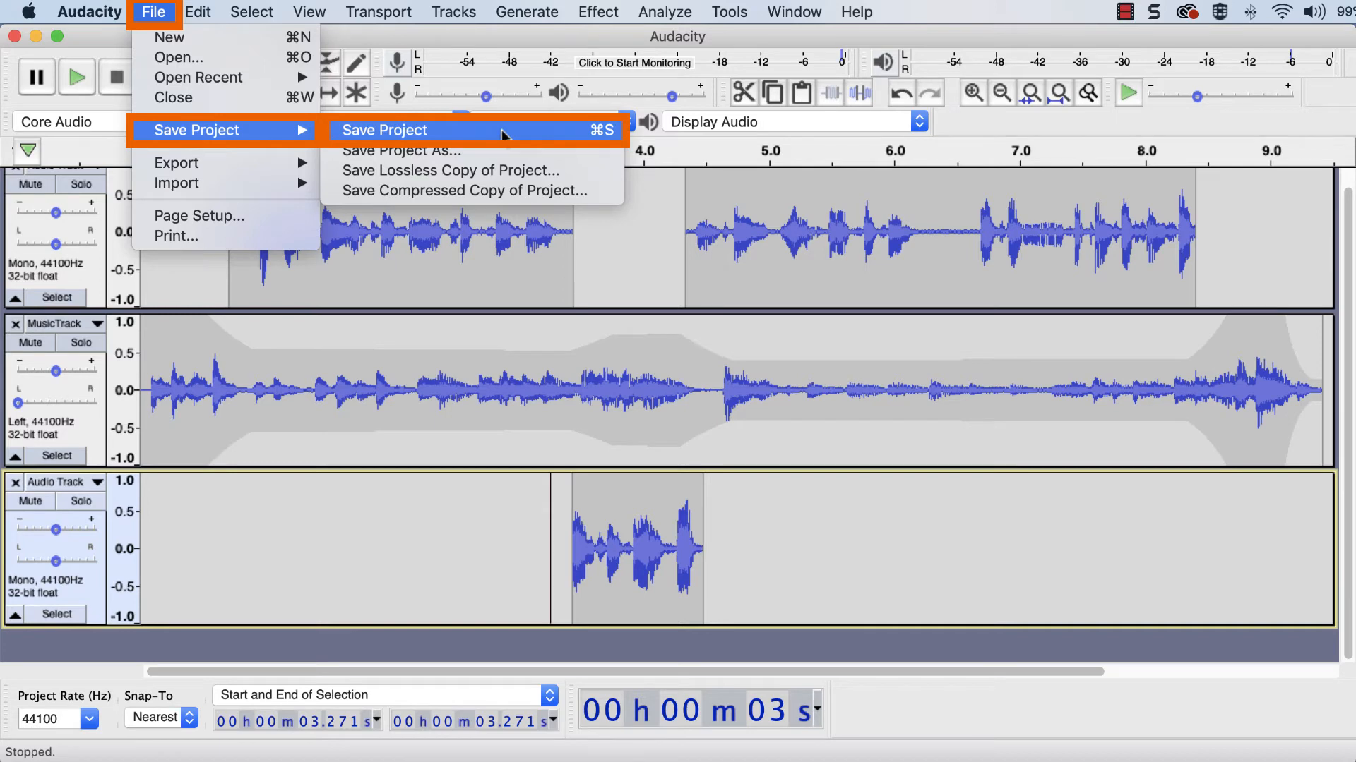
click(384, 130)
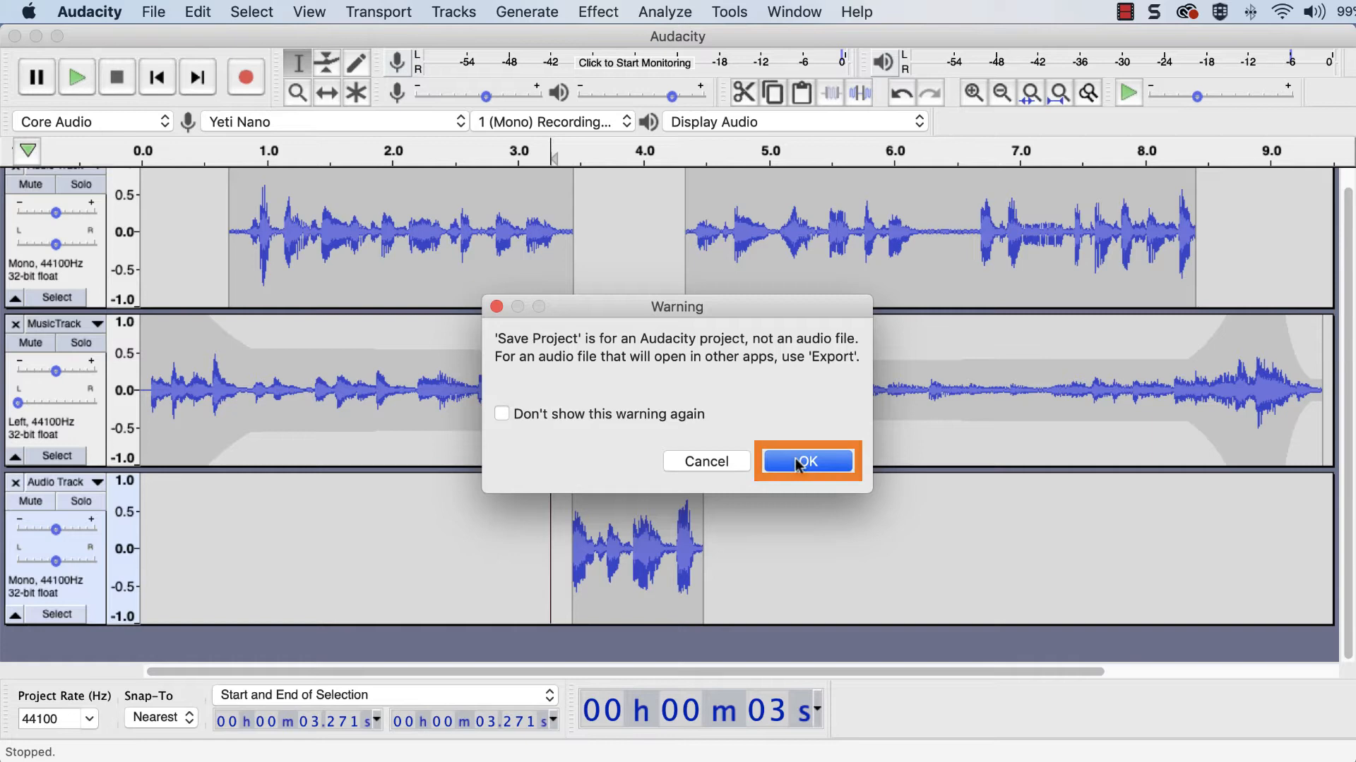
click(806, 460)
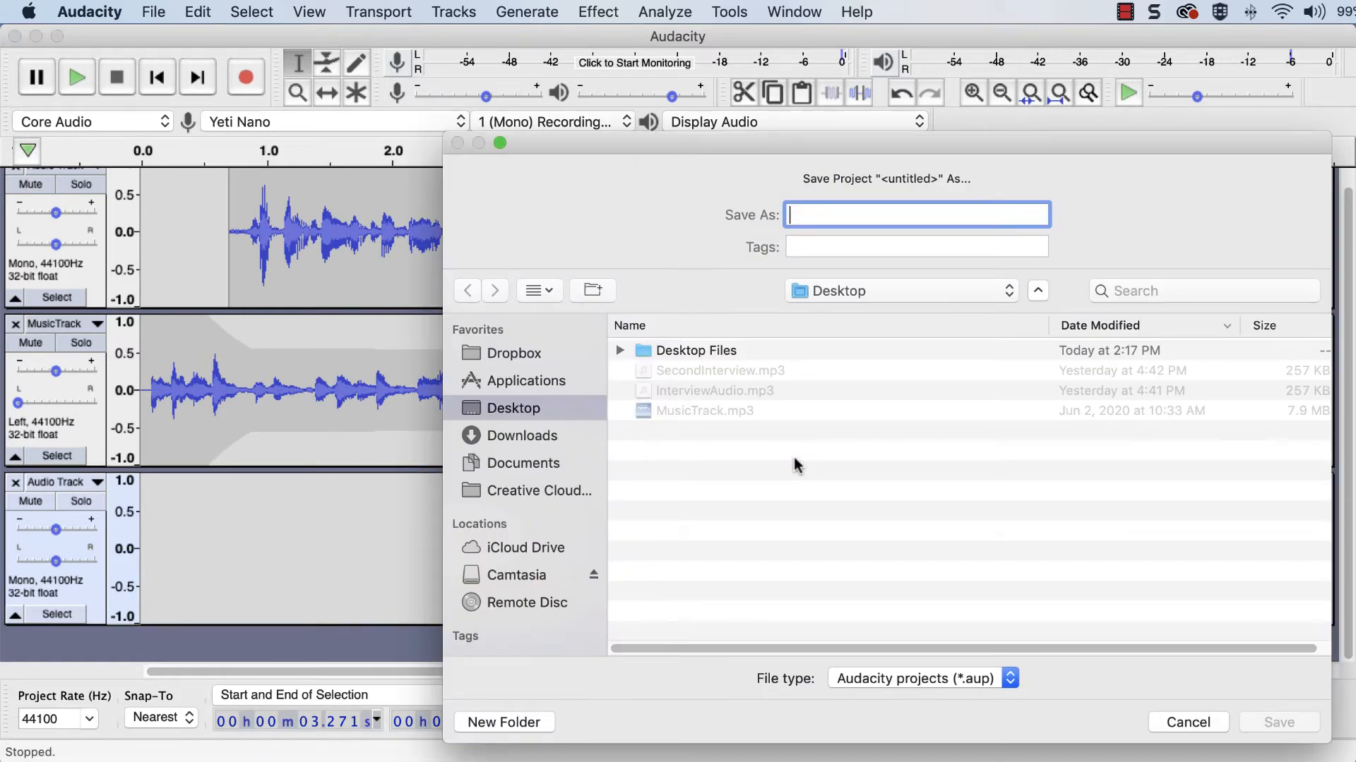
Save the project to the Desktop as 'Podcast Episode 2'
text(Podcast Episode 2)
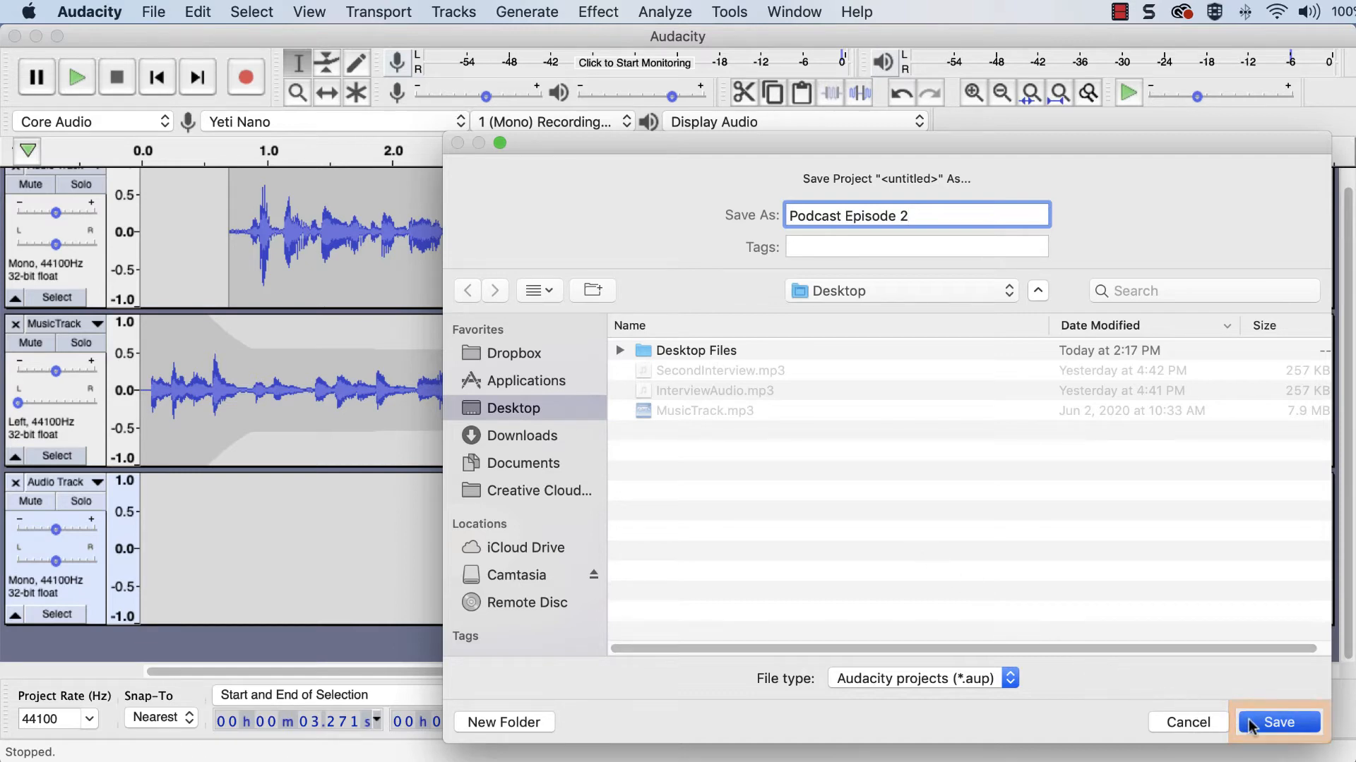
click(1283, 721)
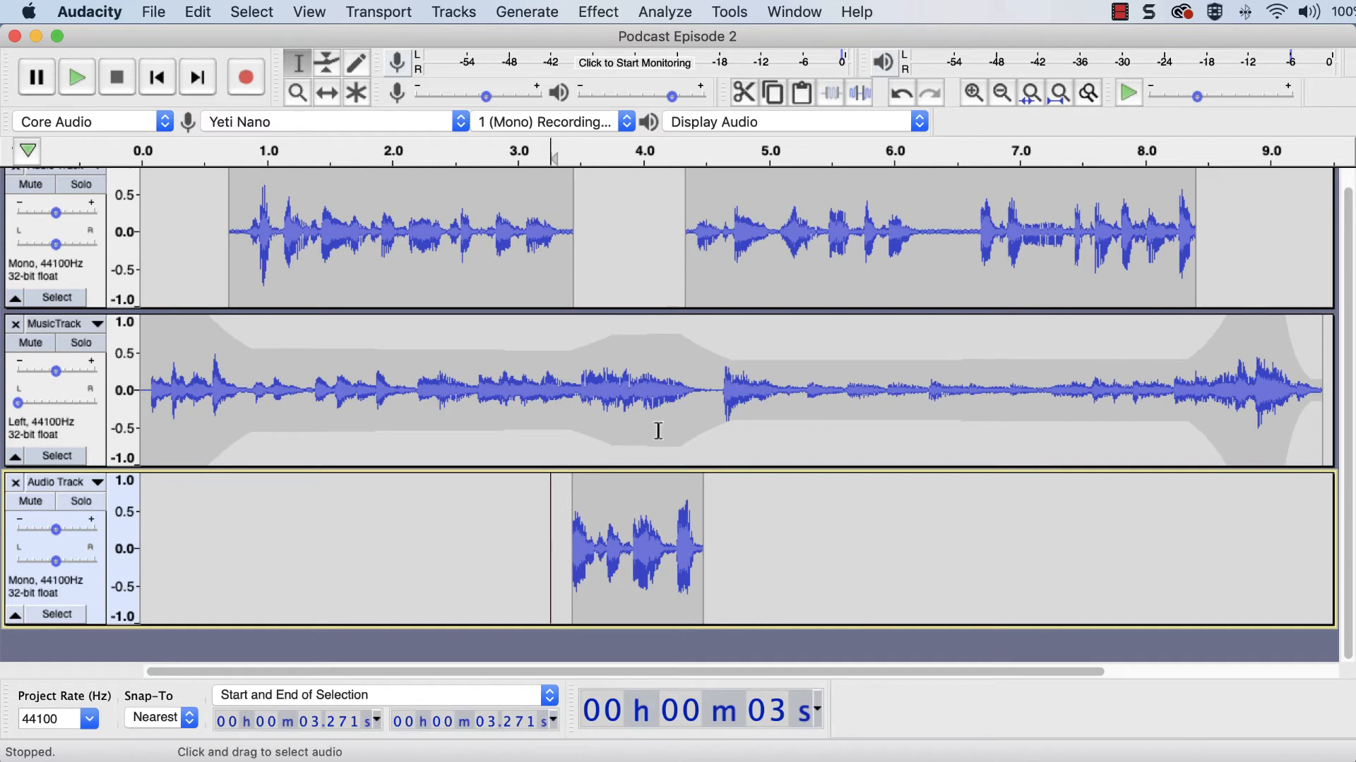
Open the File menu of the saved Podcast Episode 2 project
click(153, 11)
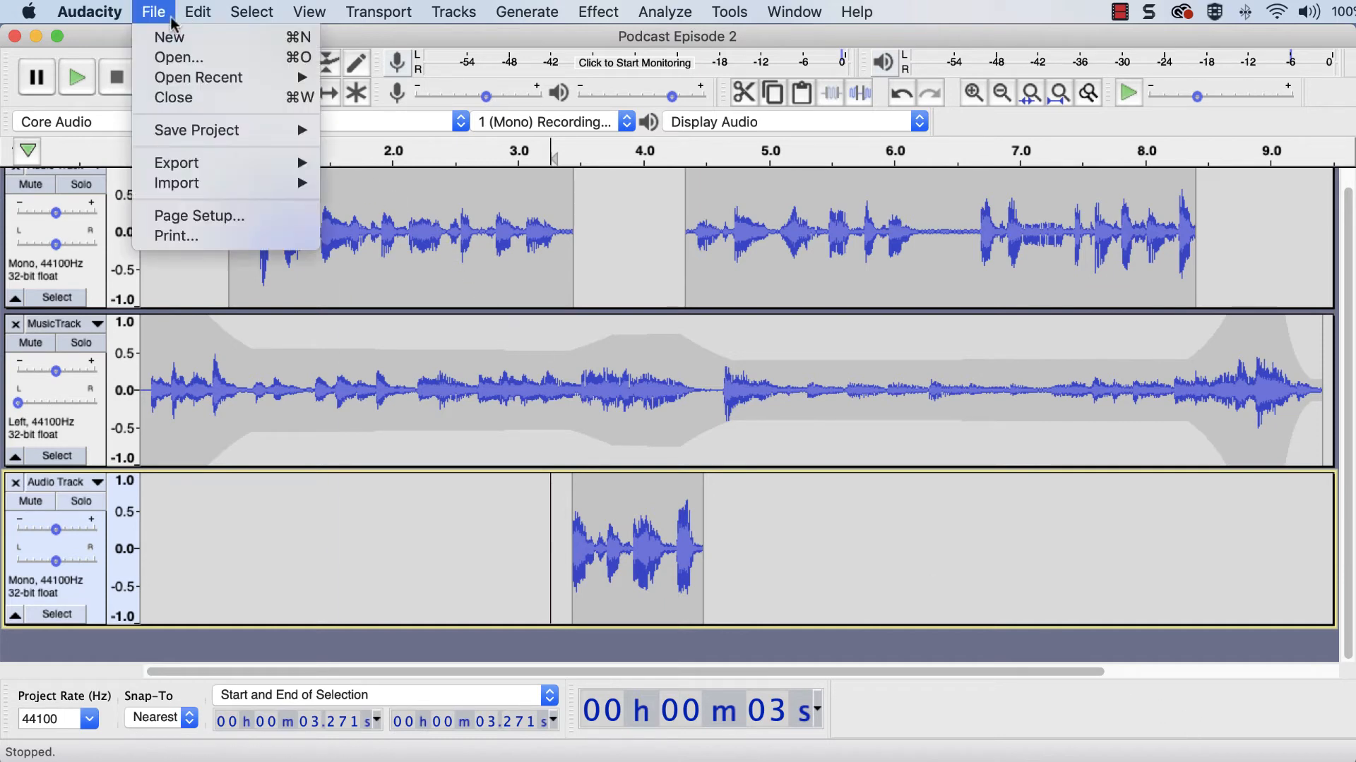
mouse_move(176, 162)
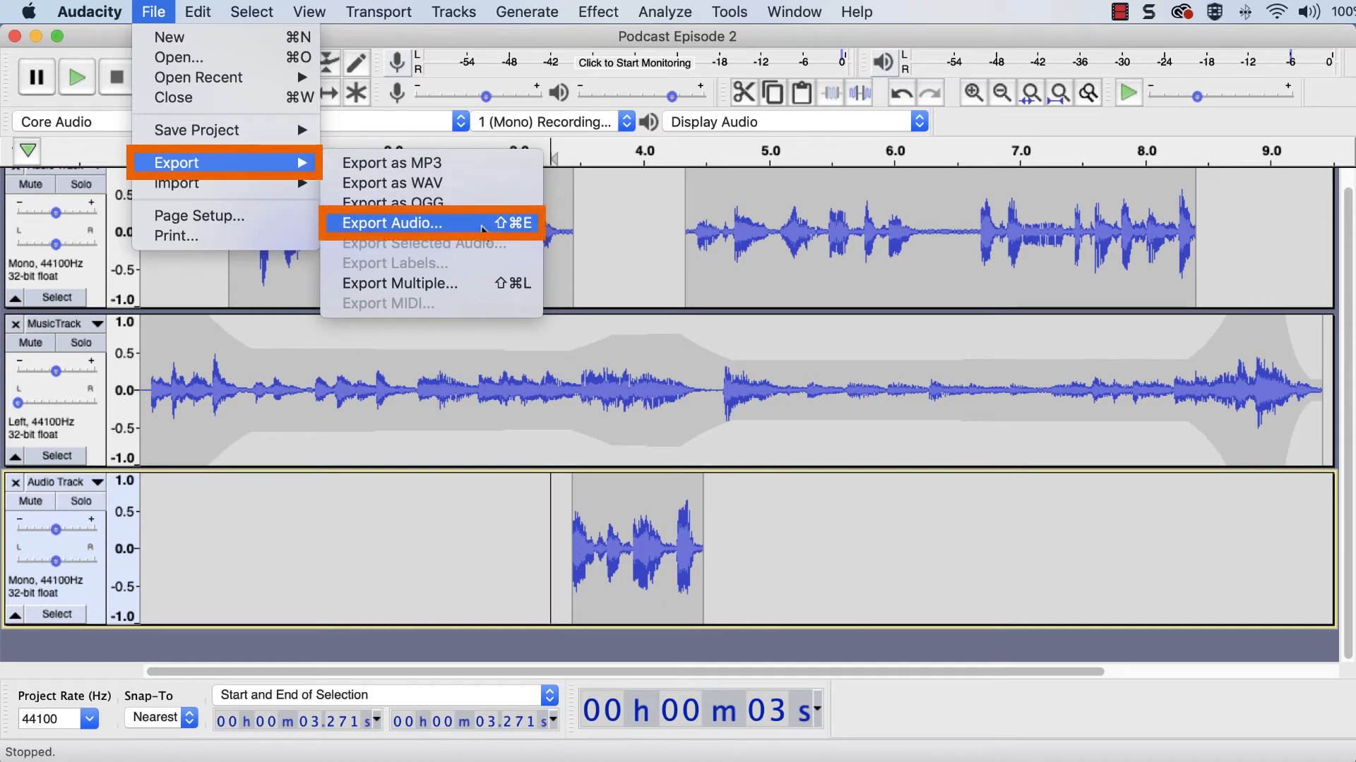
Open Export Audio for 'Podcast Episode 2.mp3' in MP3 format
click(392, 223)
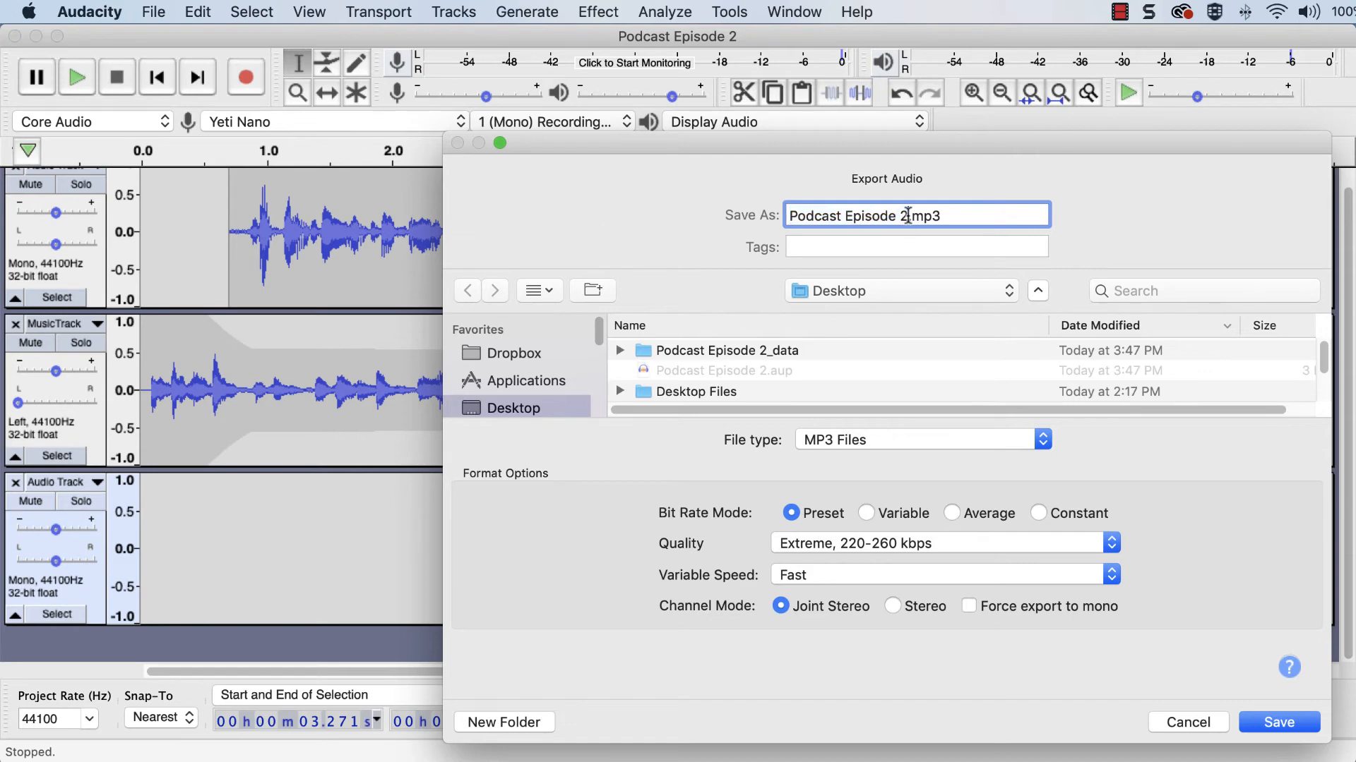
Rename the export to 'Podcast Episode 2 Final Version.mp3' and confirm the MP3 settings
text(Final Version)
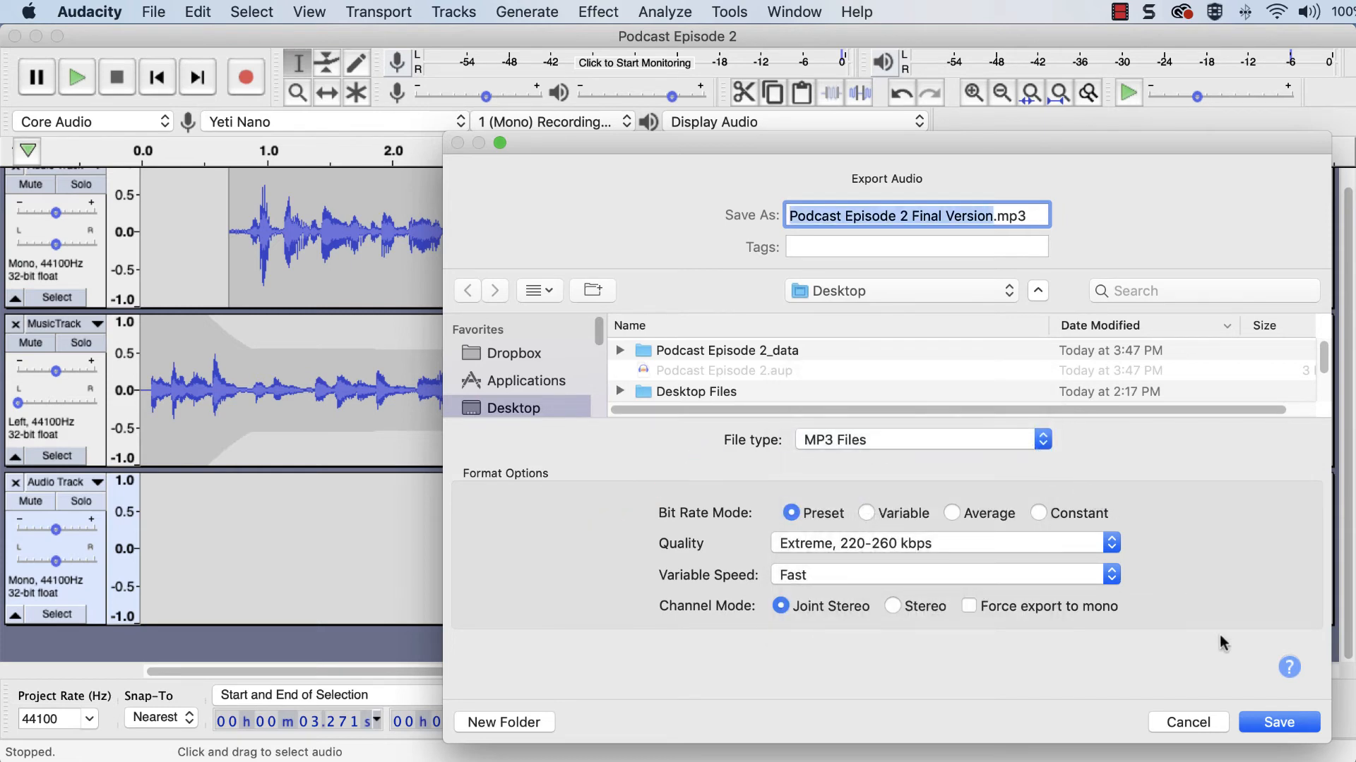
click(1279, 722)
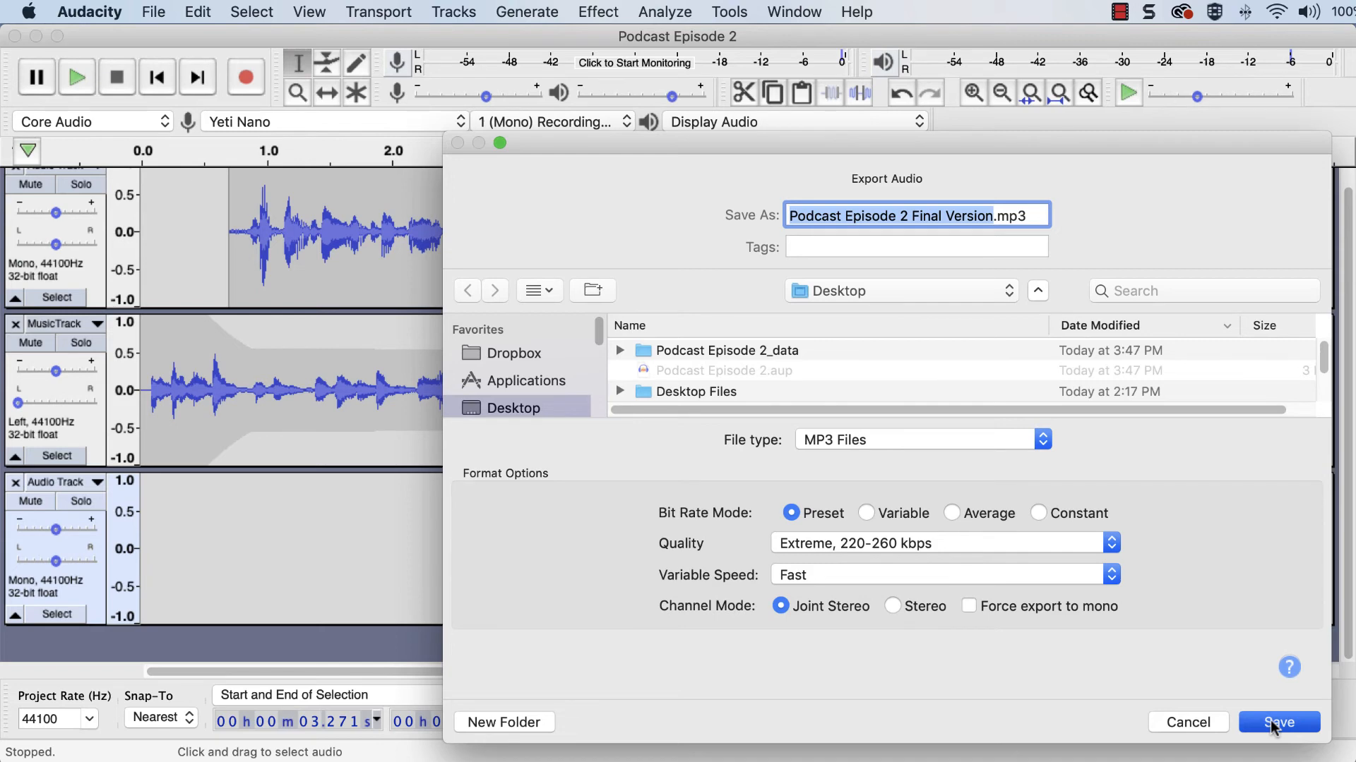
click(1278, 722)
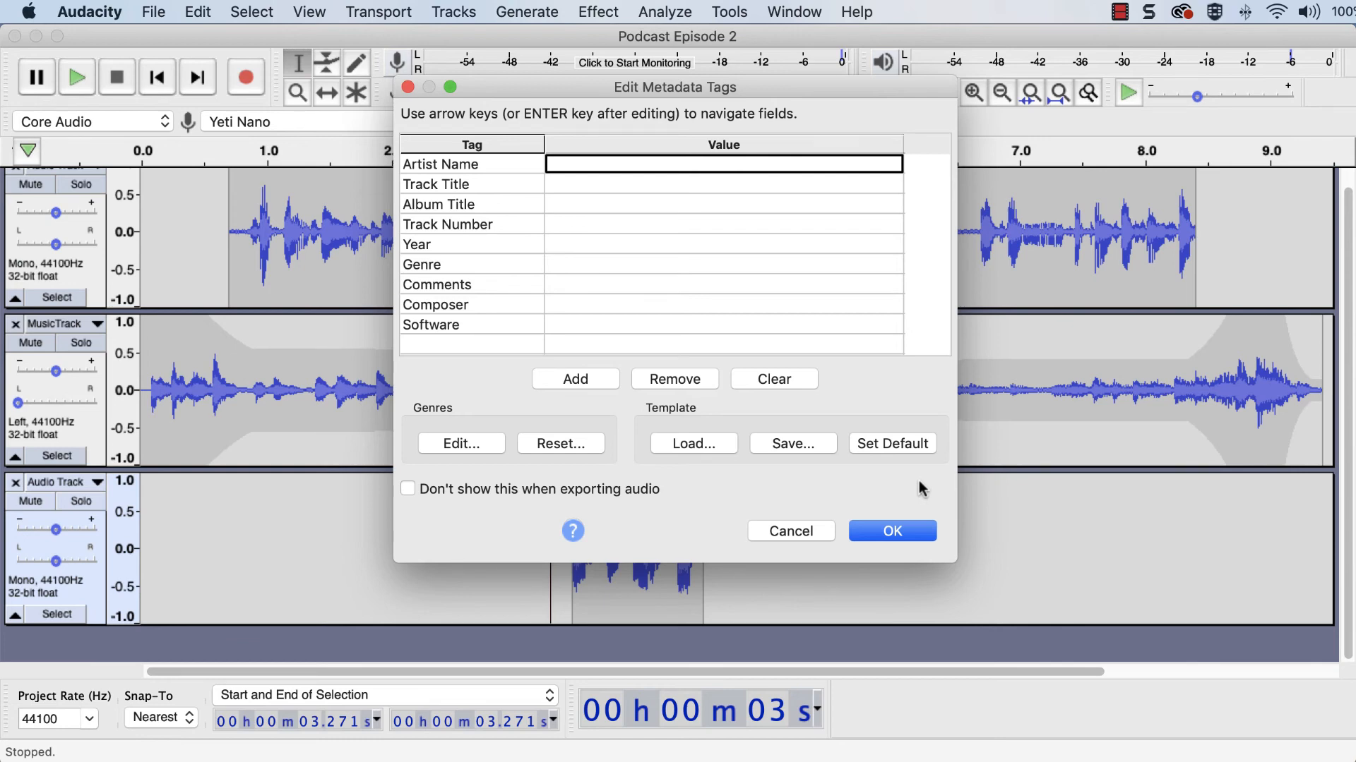
Tag the MP3 with artist 'Tommy Skaggs' and title 'Podcast Episode 2', then export
text(Tommy Skaggs)
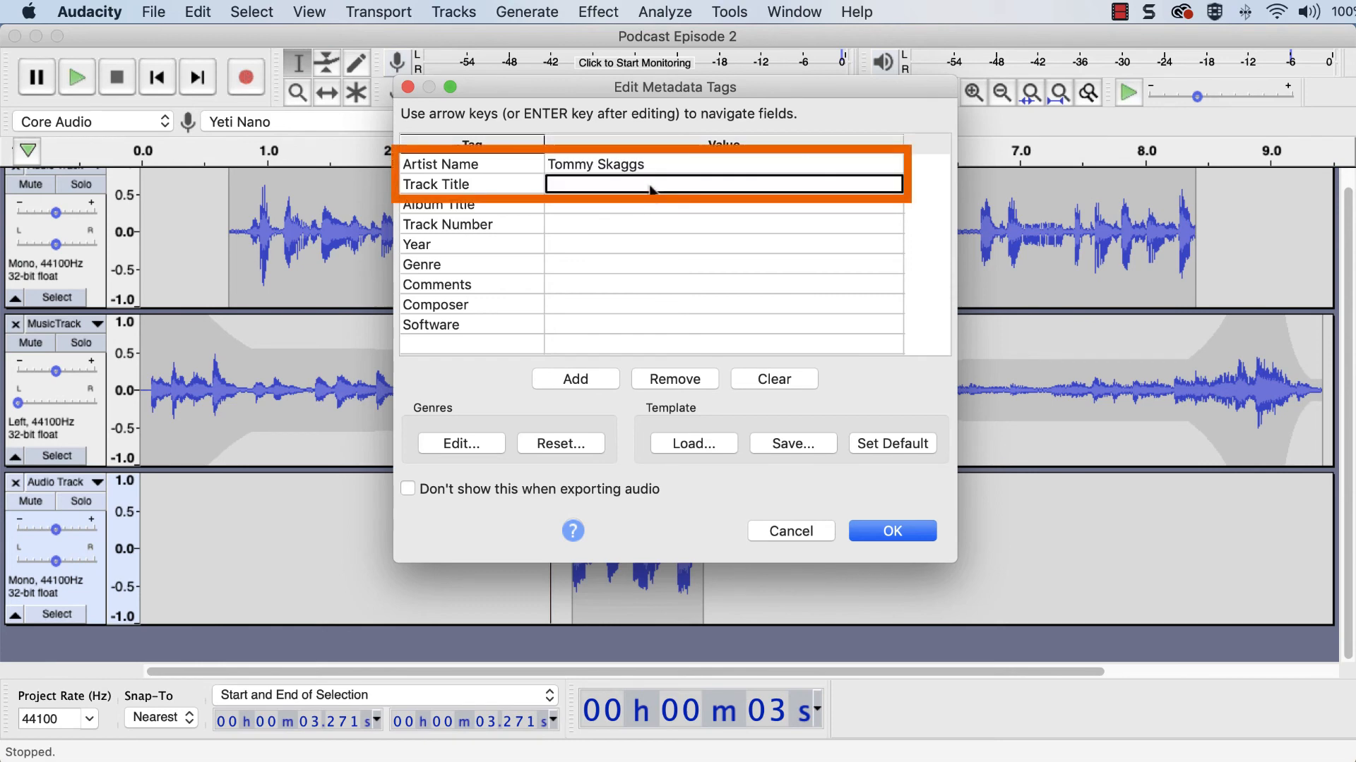
text(Podcast Episode 2)
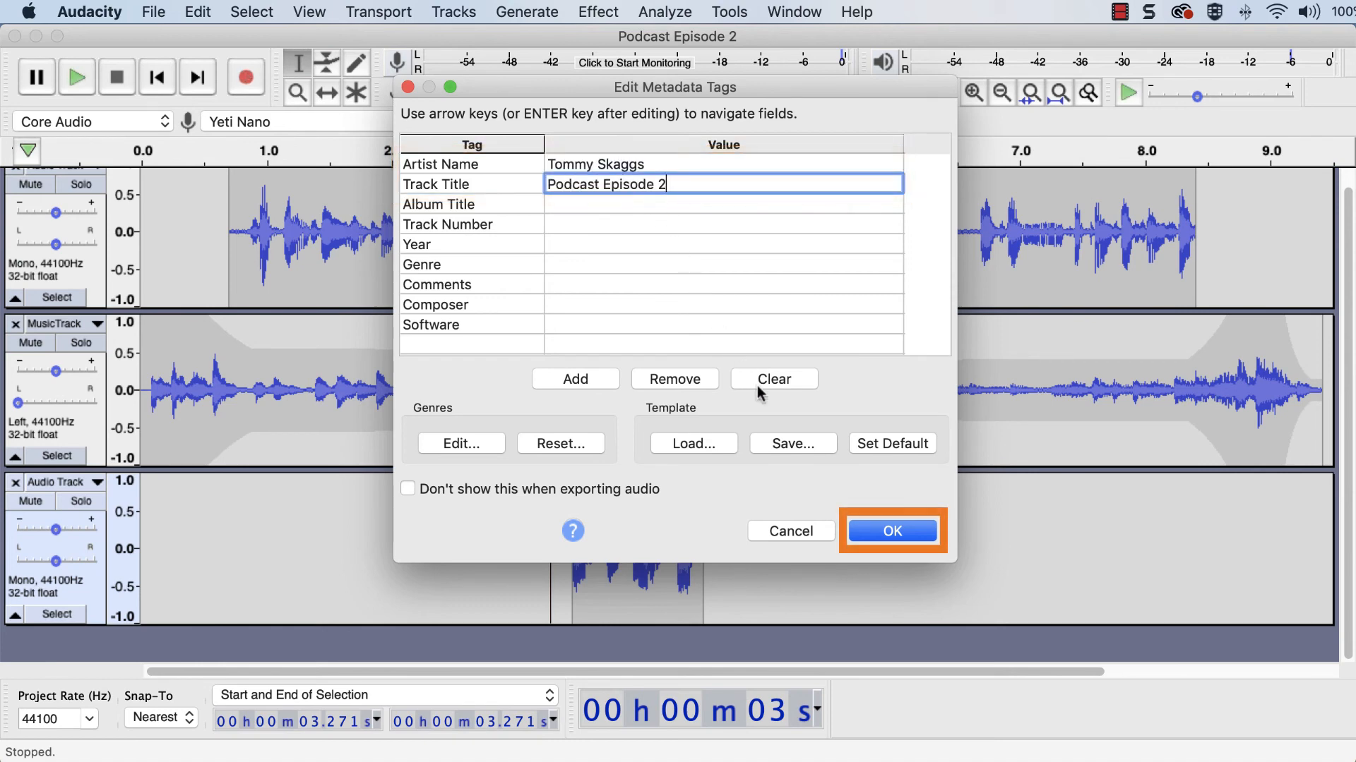
click(890, 531)
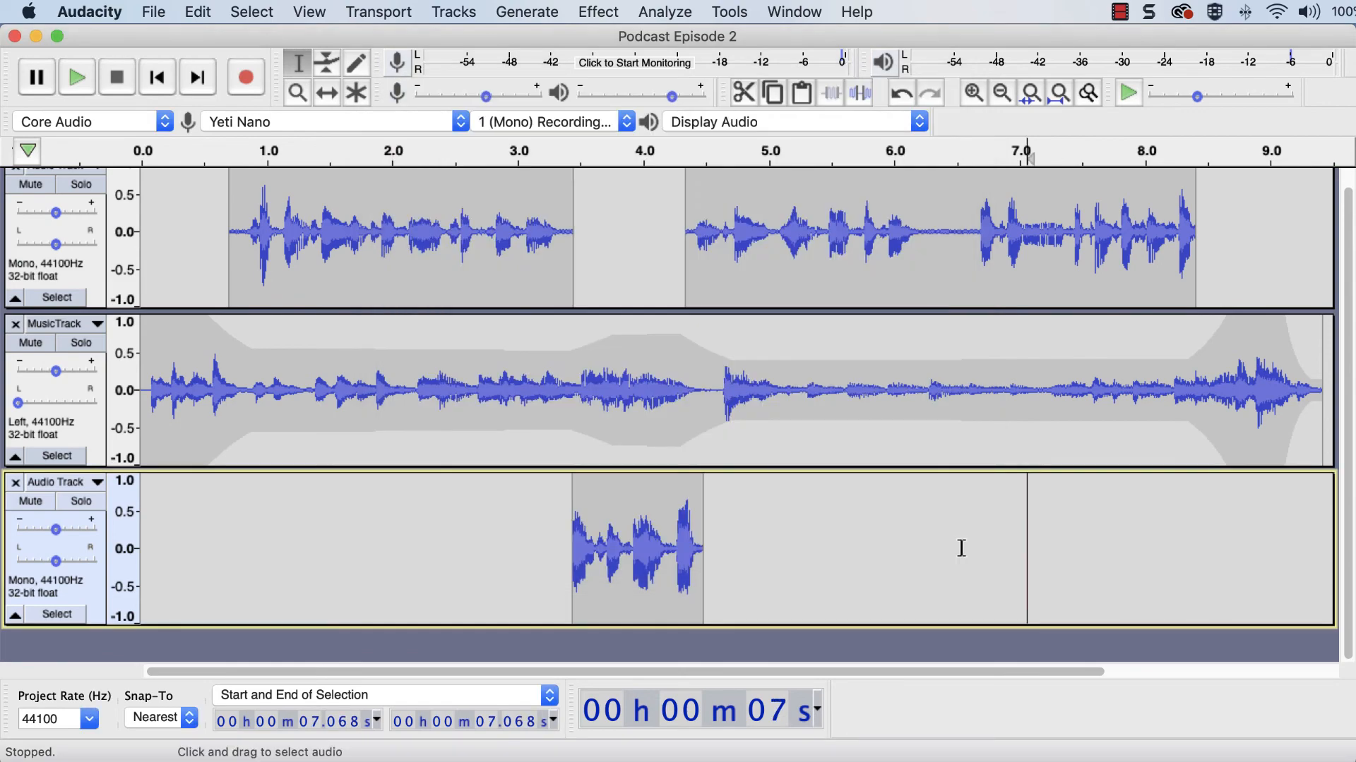